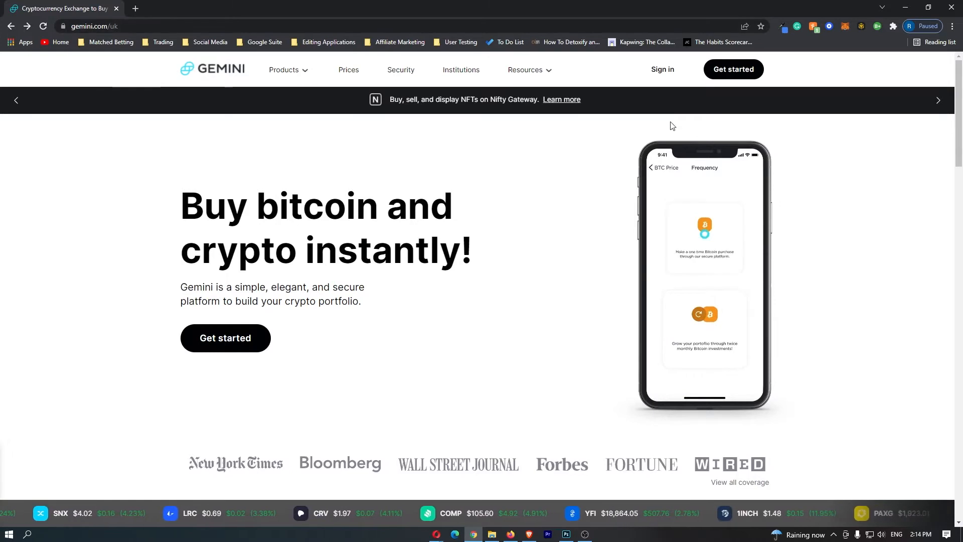
Open Gemini's Create an account form with the 'Get started' button.
left_click(225, 338)
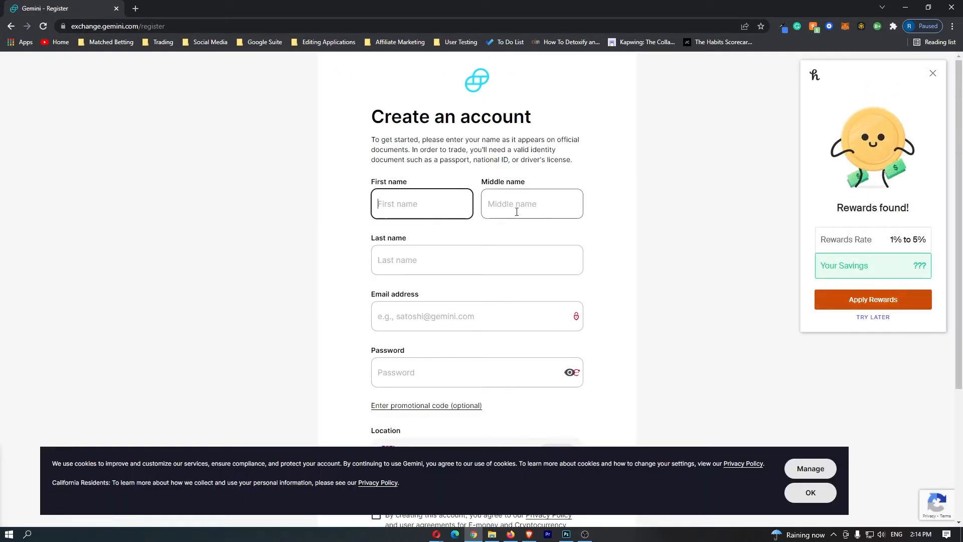
Scroll down the registration form to reach the agreement boxes and submit area.
scroll("down", 3)
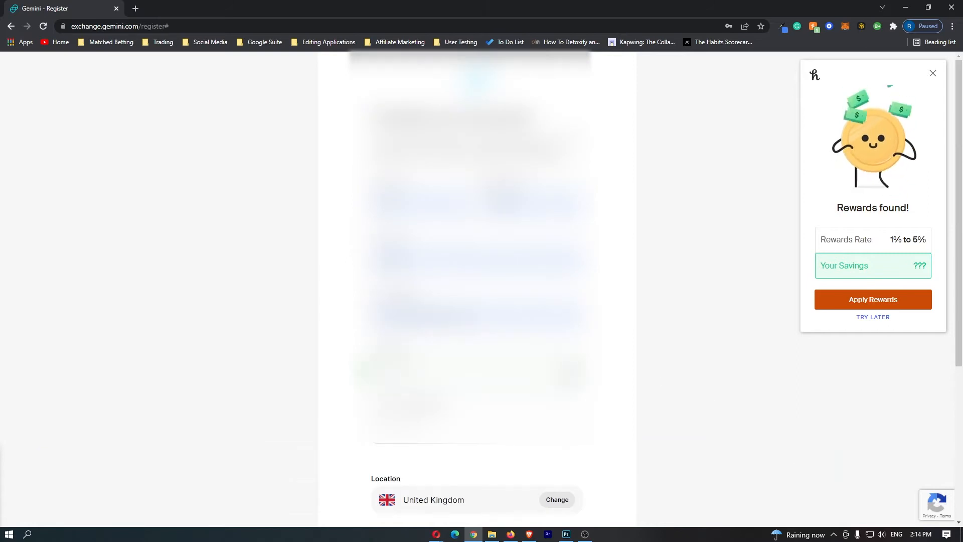
scroll("down", 3)
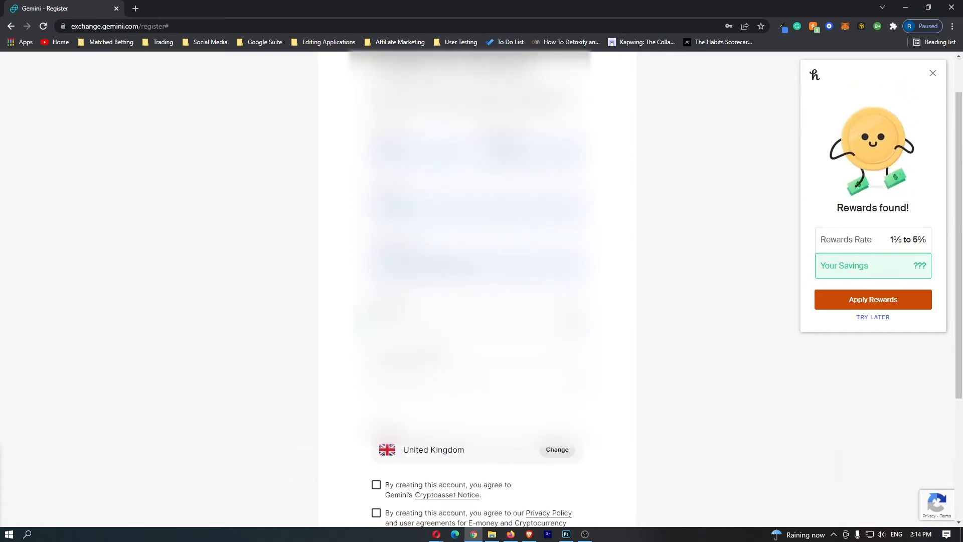
mouse_move(673, 342)
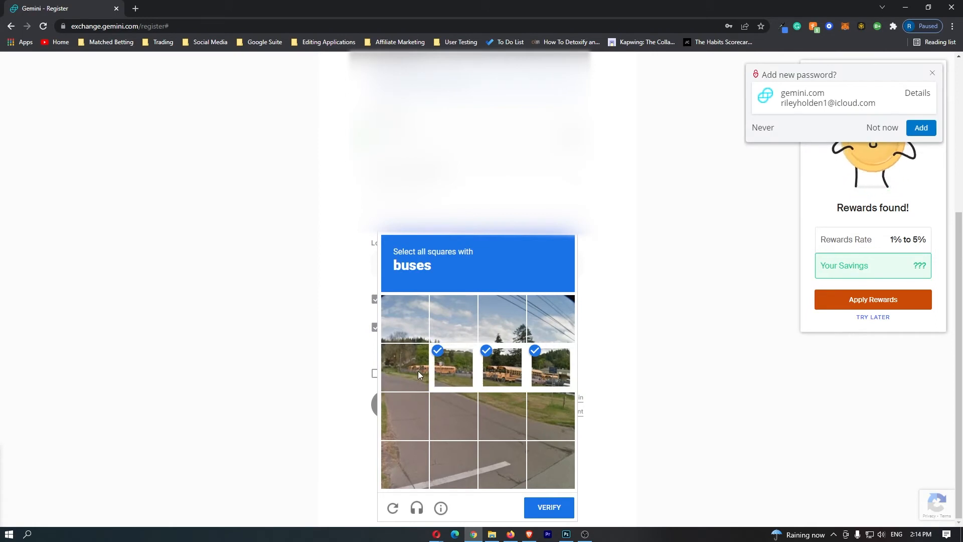
left_click(549, 507)
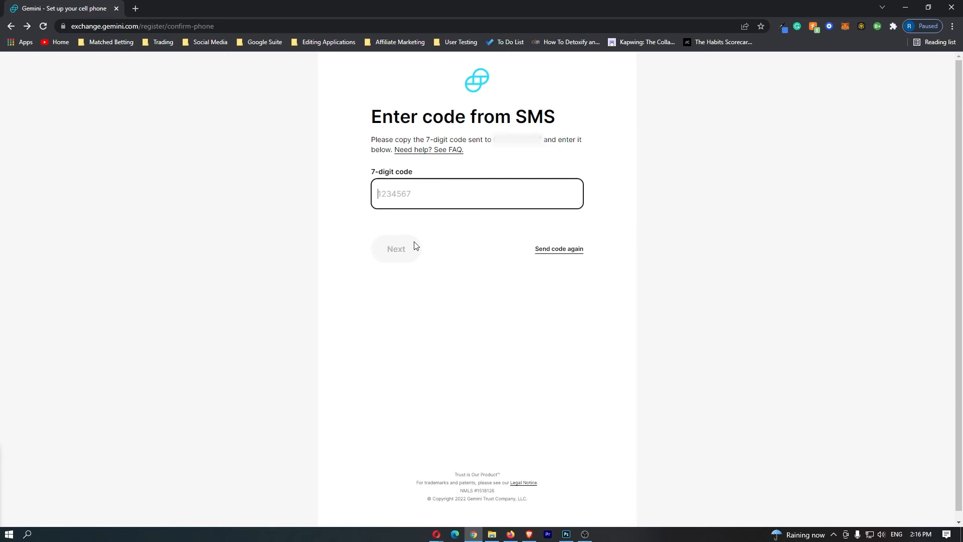
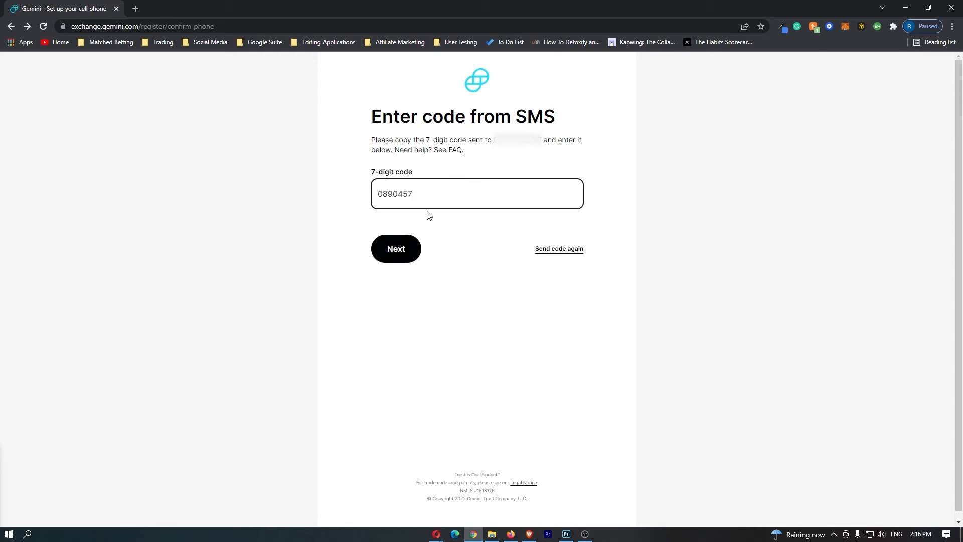
left_click(395, 249)
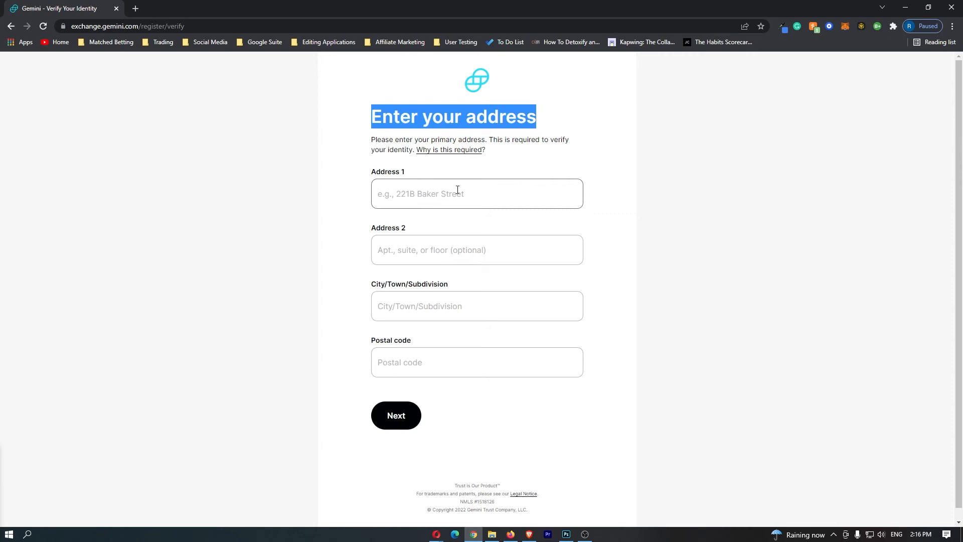
left_click(396, 416)
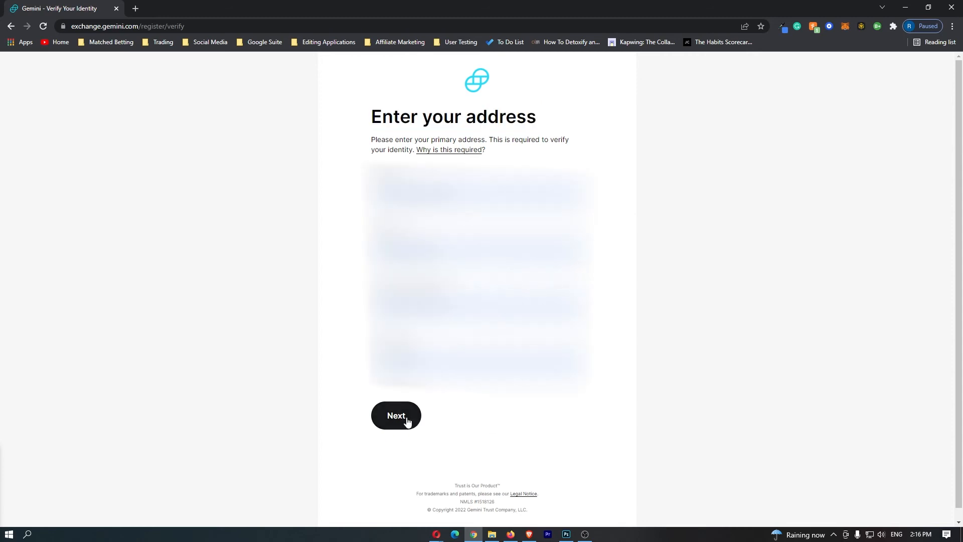
left_click(396, 415)
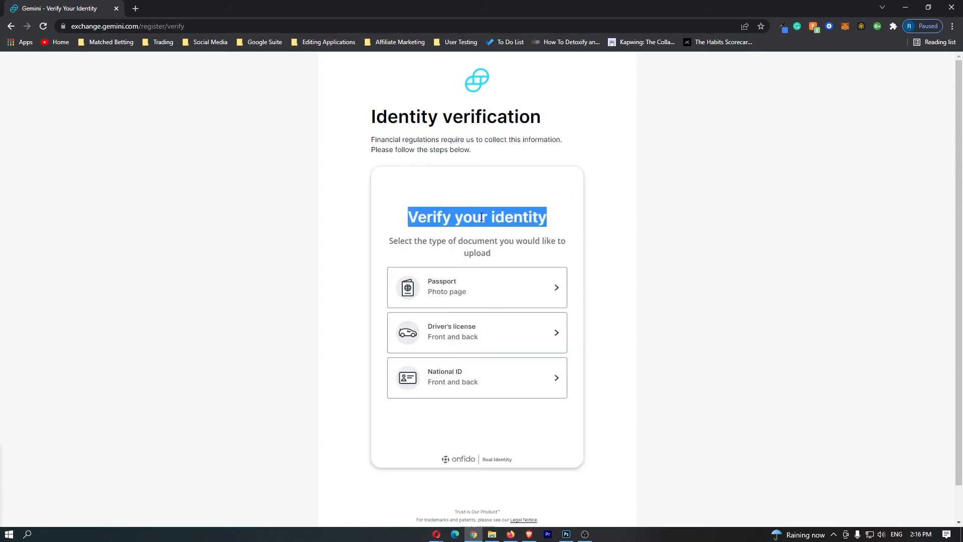
Choose Passport, search 'un' for the issuing country, and enter the date of birth.
left_click(476, 428)
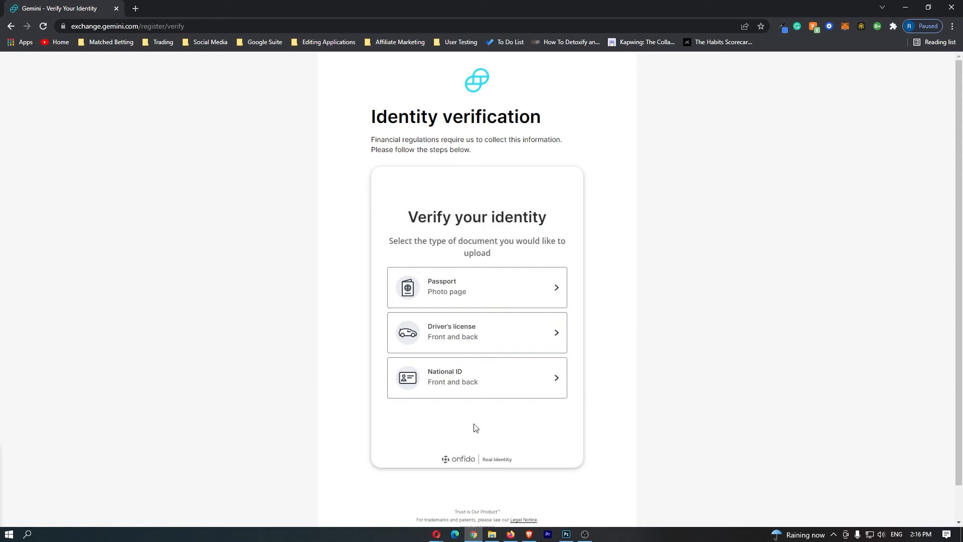
mouse_move(481, 306)
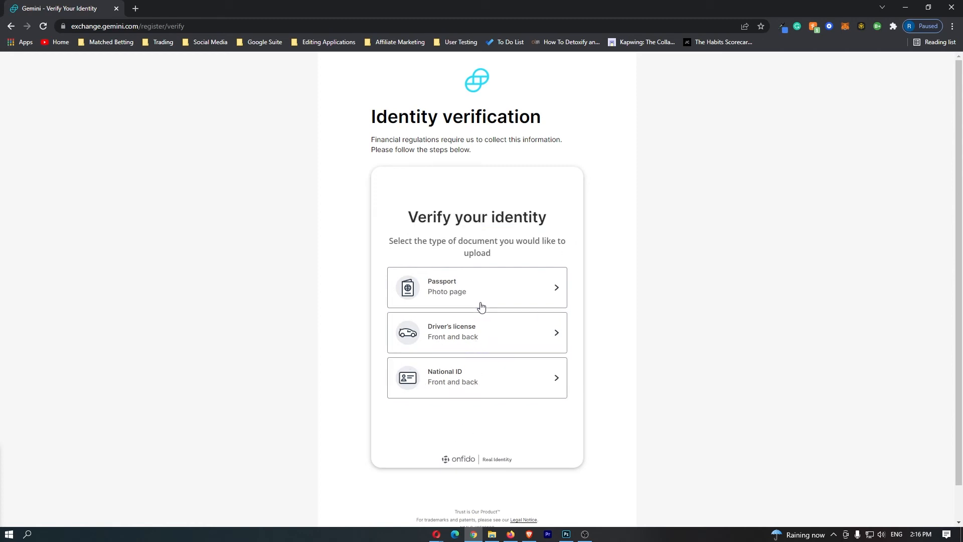
left_click(477, 287)
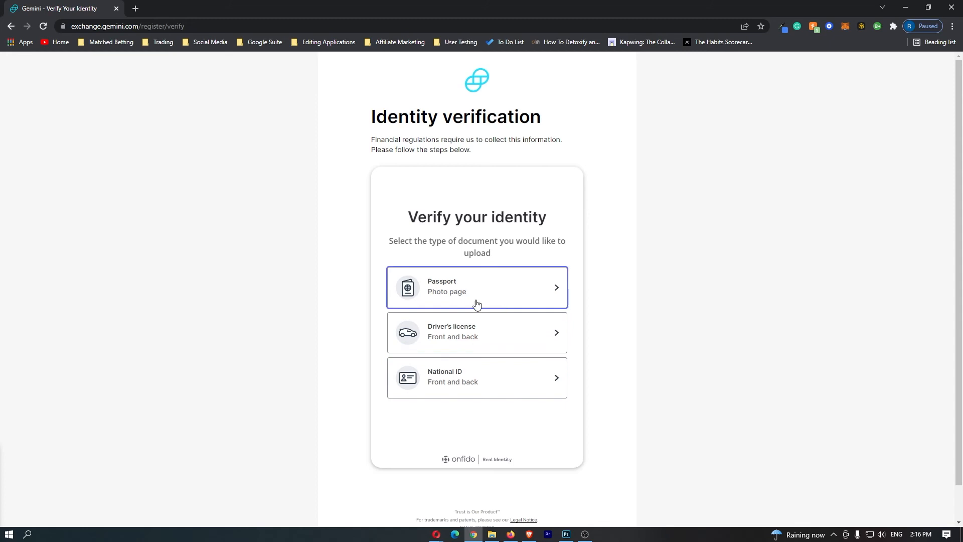
left_click(476, 287)
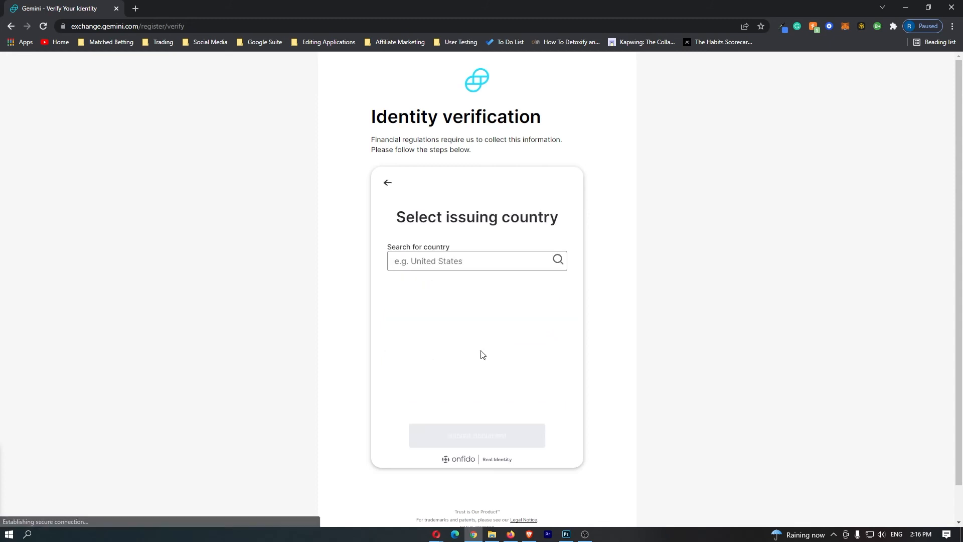
left_click(477, 261)
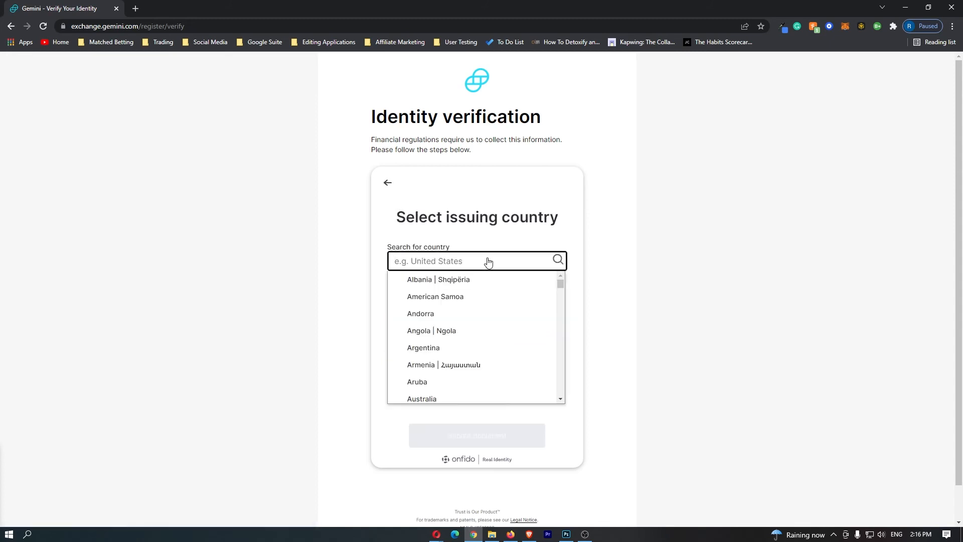
type("un")
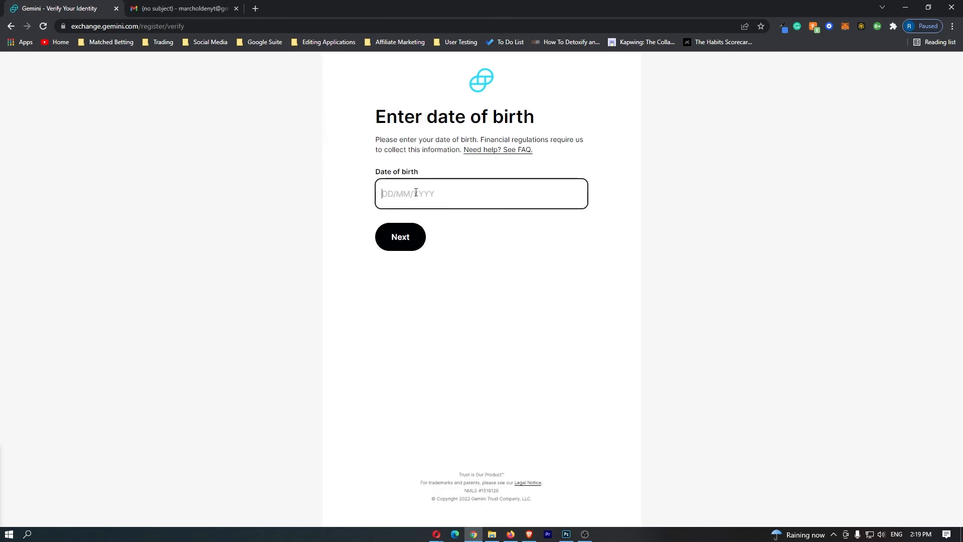
left_click(401, 236)
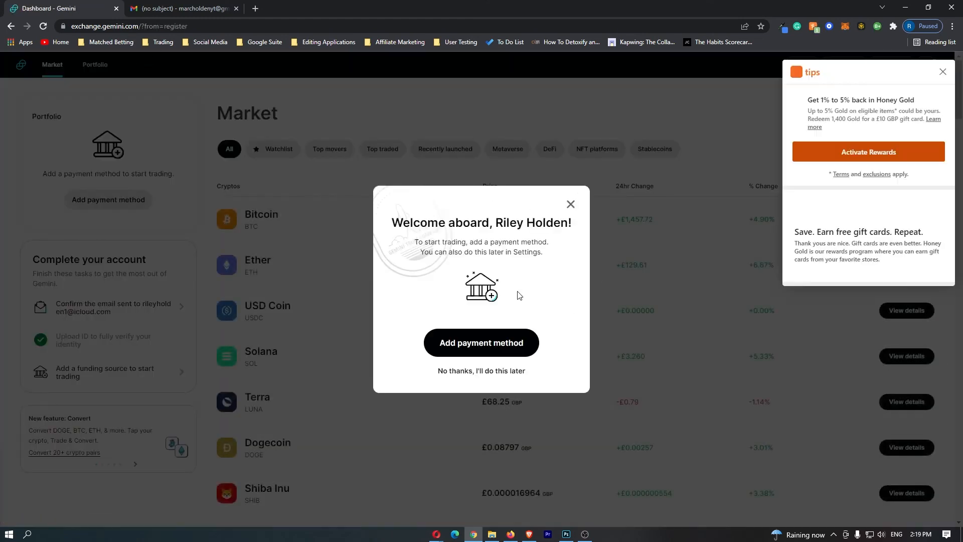
Close the Honey tips panel, skip adding a payment method, and acknowledge the cryptoasset notice.
left_click(943, 72)
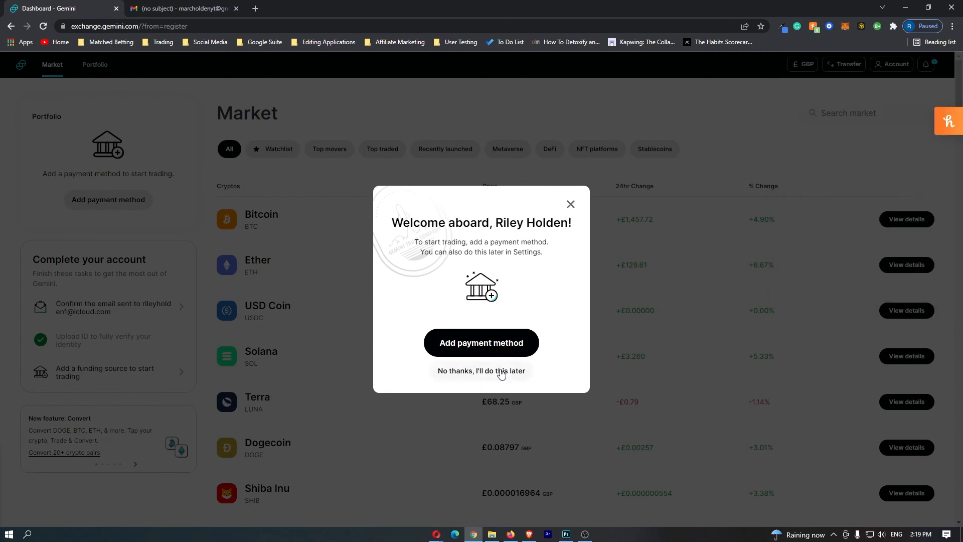
left_click(481, 370)
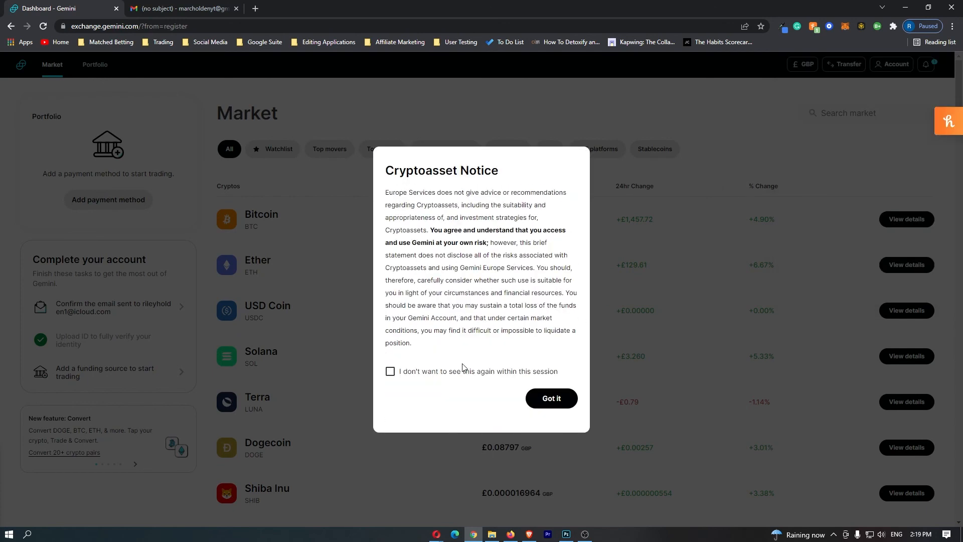
left_click(552, 398)
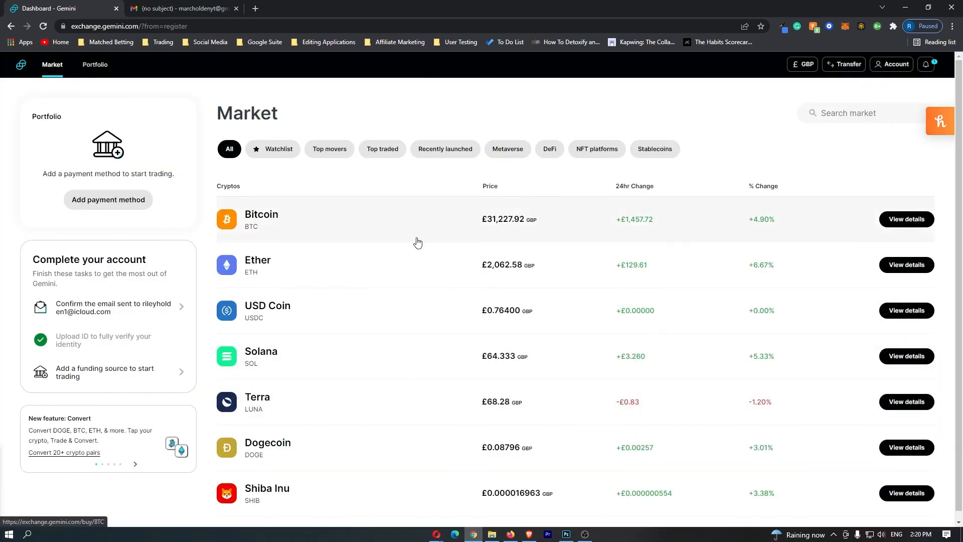